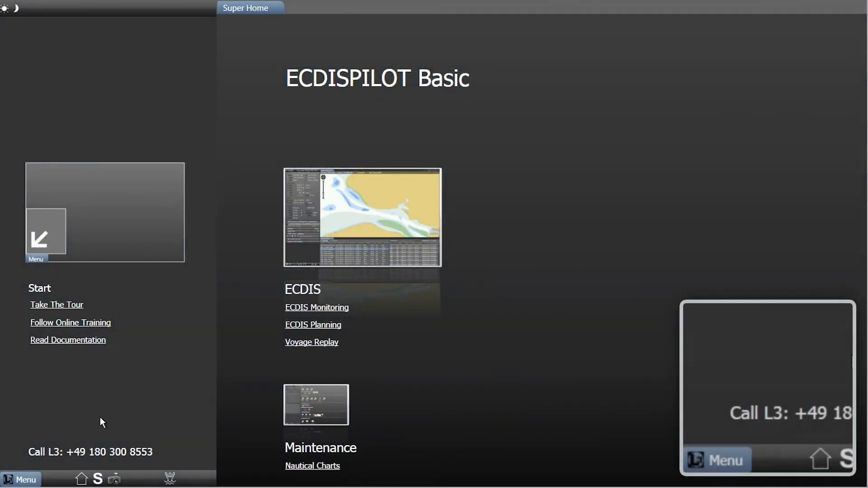
- Open the Charts maintenance page from the Menu
click(20, 480)
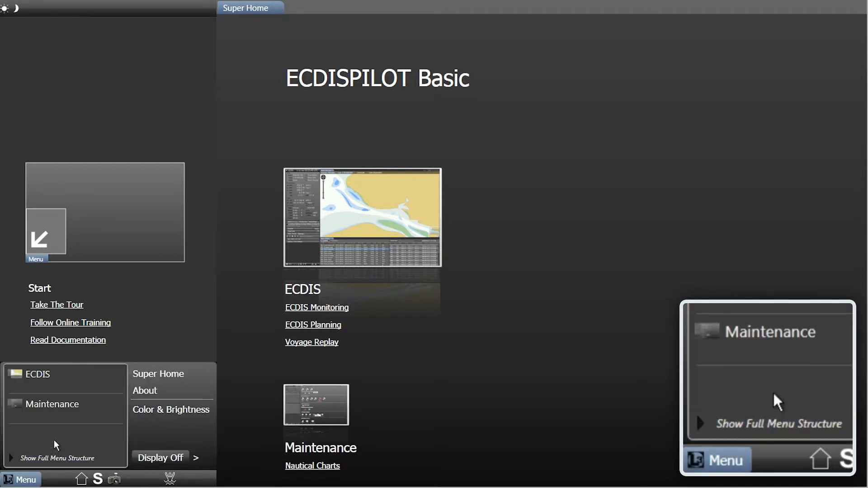
click(313, 466)
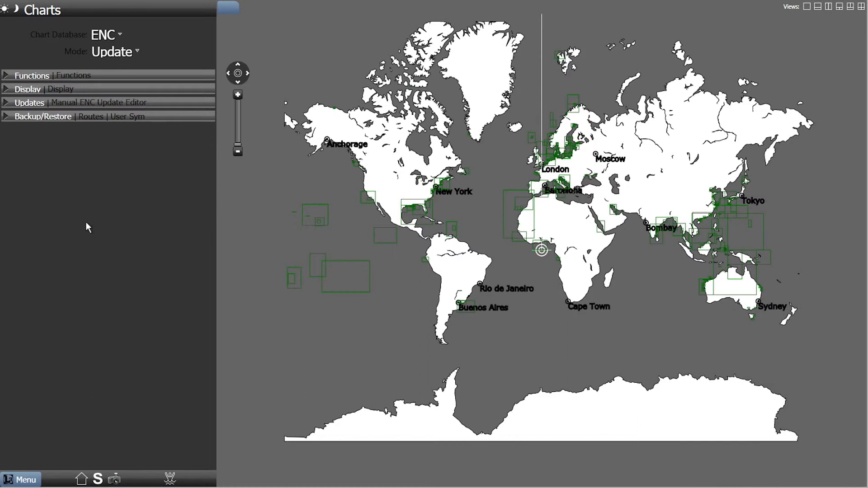
click(106, 34)
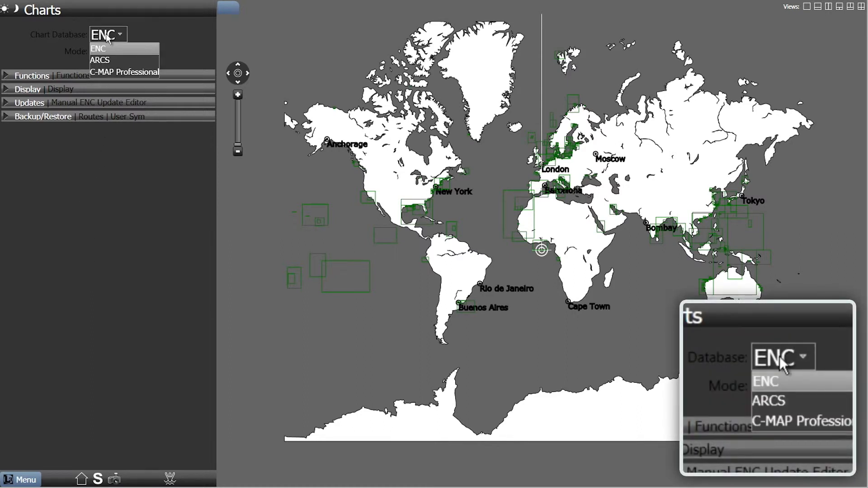
mouse_move(781, 390)
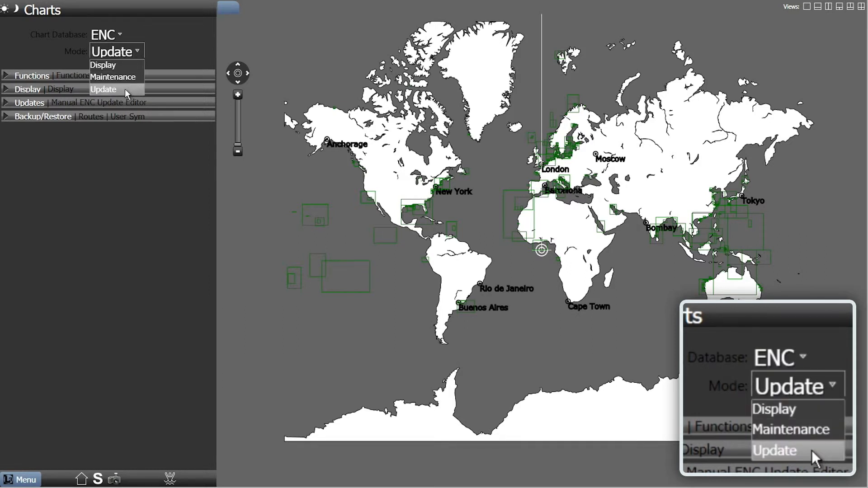
click(103, 89)
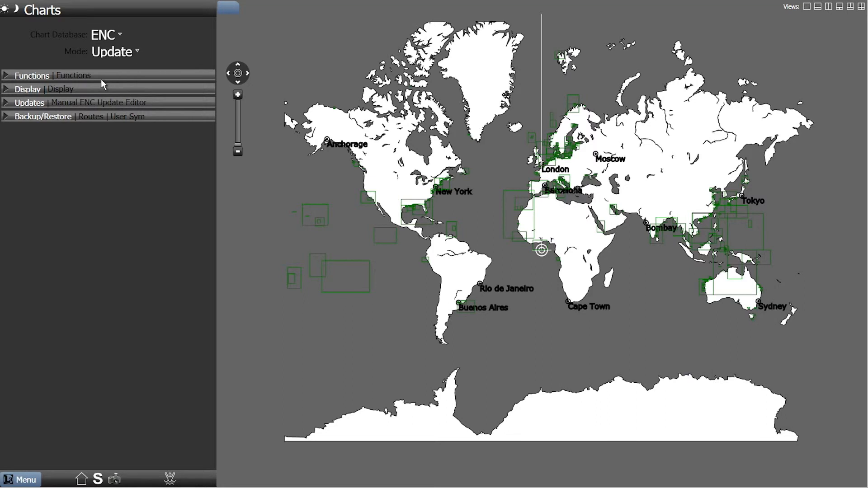
mouse_move(15, 79)
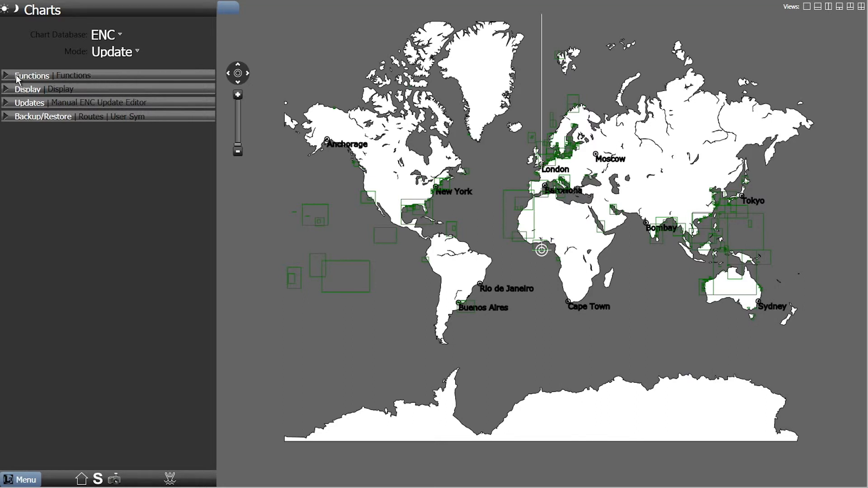
- Set Update ENC Database to use source V01X01 (D:)
click(31, 75)
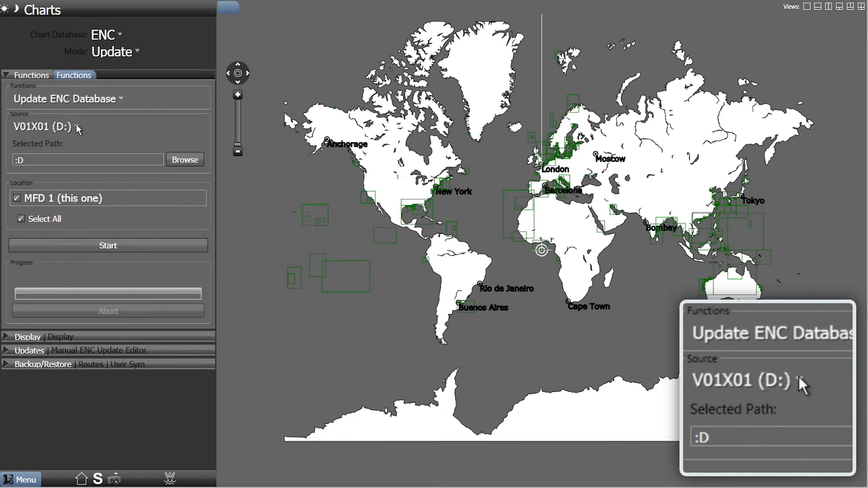
click(77, 126)
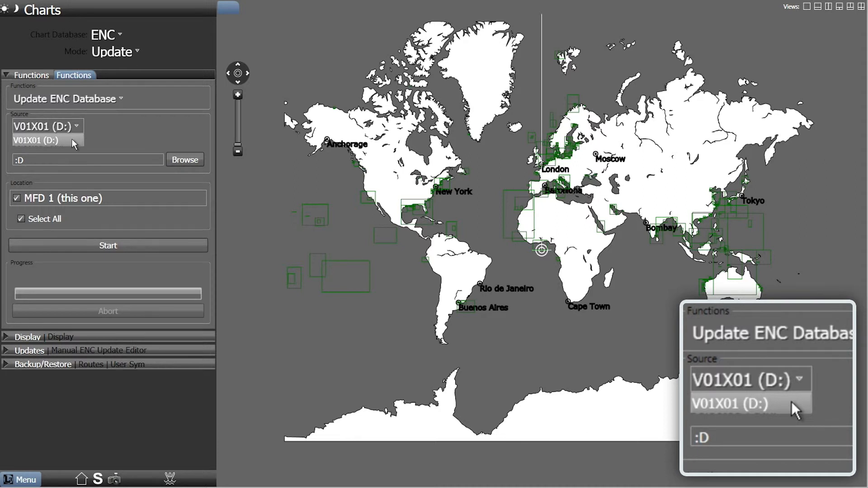
click(36, 140)
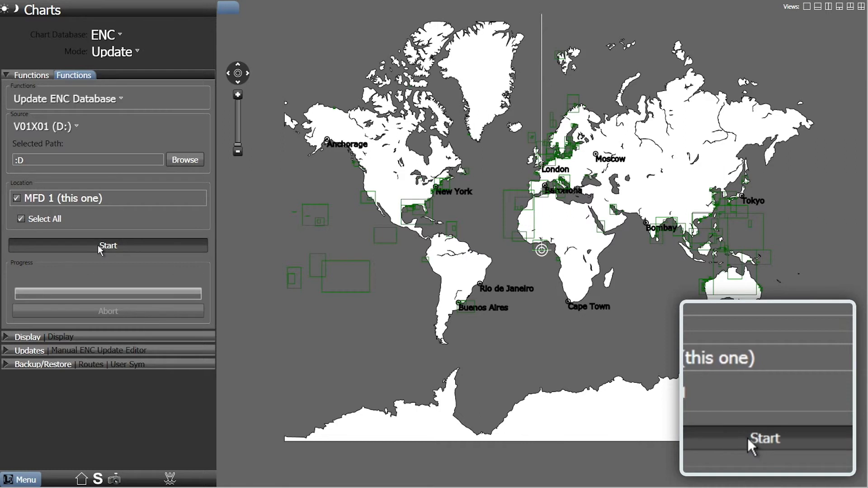
- Run the ENC database update from drive D: and dismiss the completion message
click(108, 245)
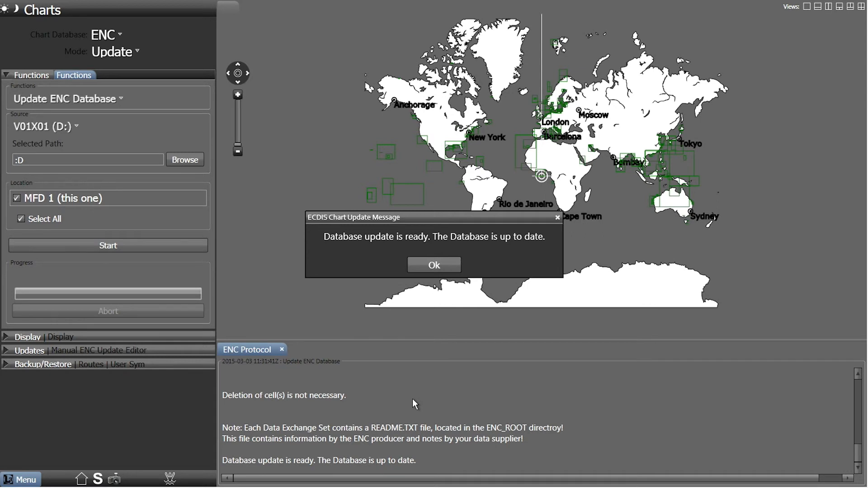
mouse_move(432, 352)
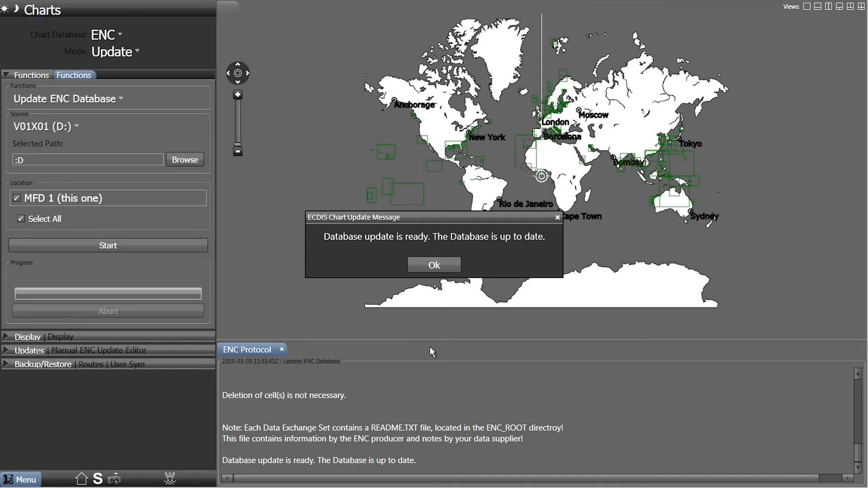
mouse_move(434, 265)
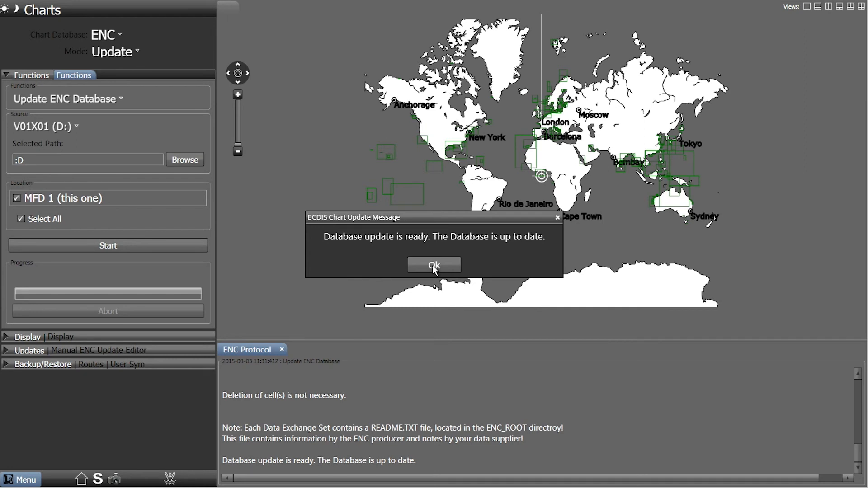
click(434, 264)
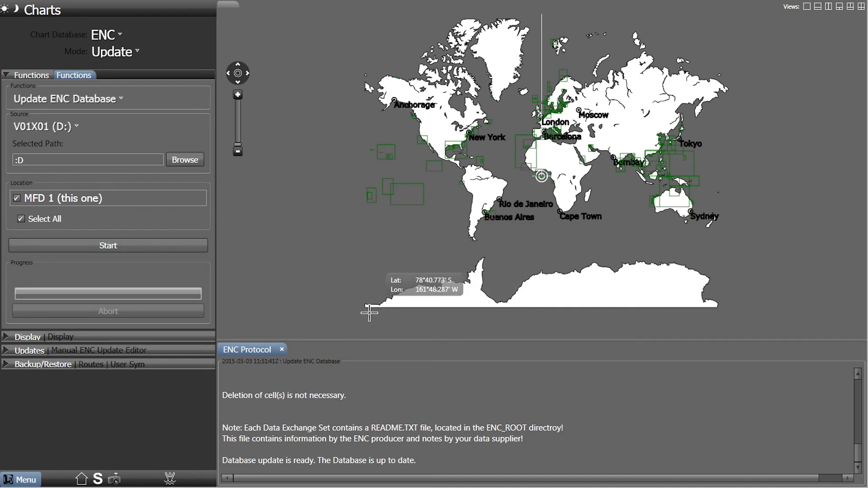
mouse_move(281, 349)
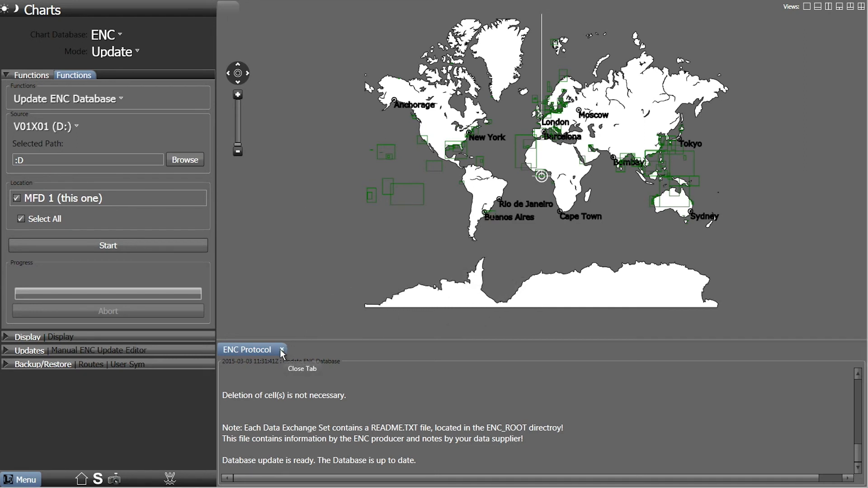